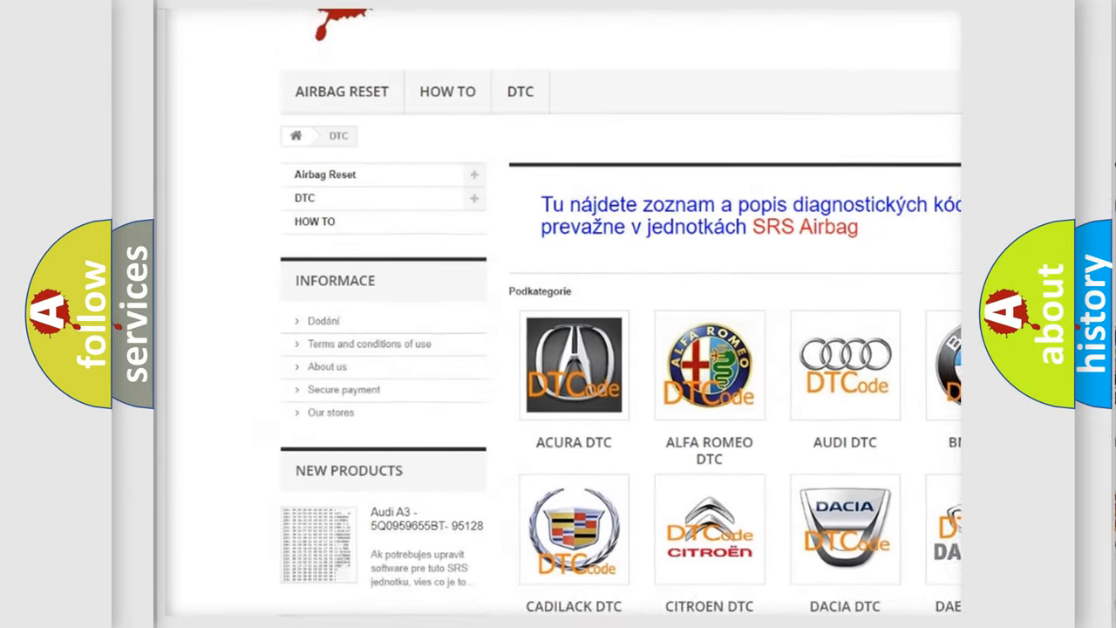
pyautogui.scroll(-3)
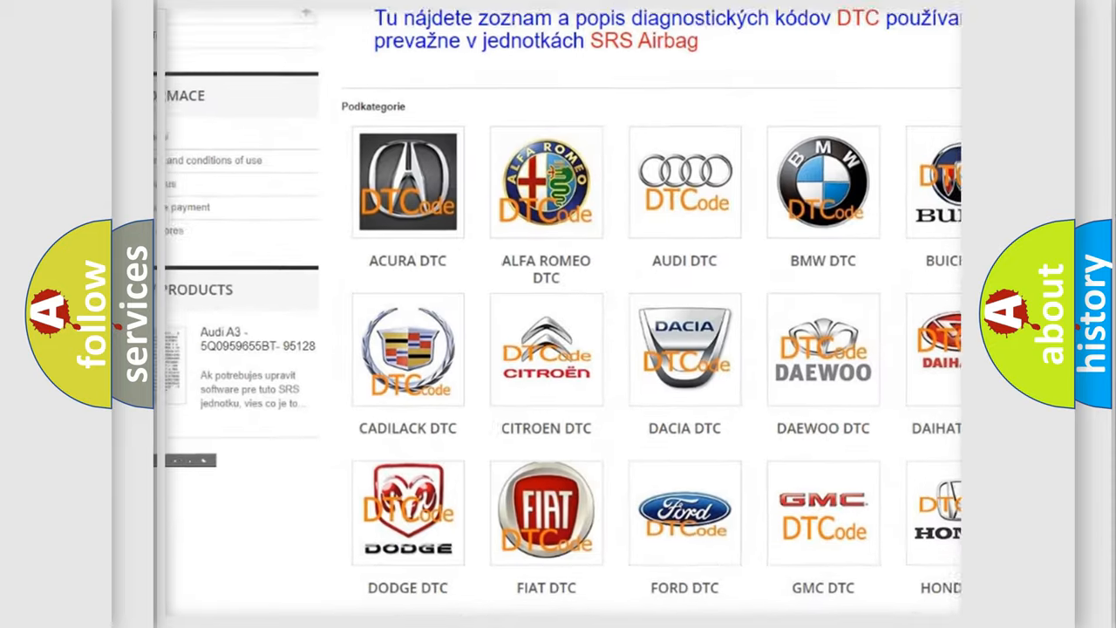
pyautogui.scroll(-3)
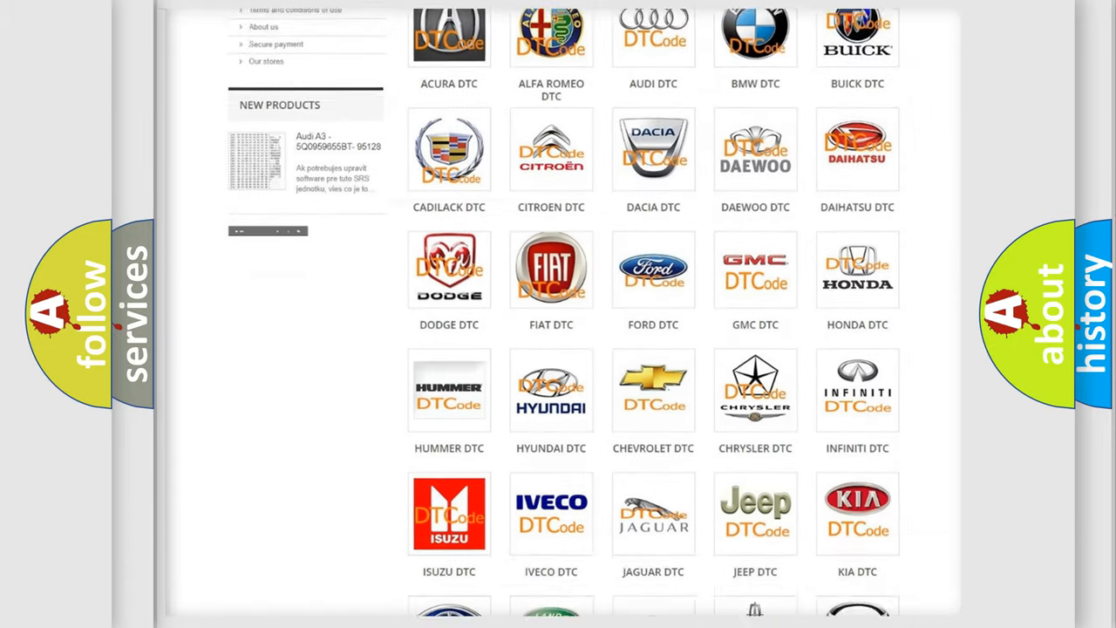
pyautogui.scroll(-3)
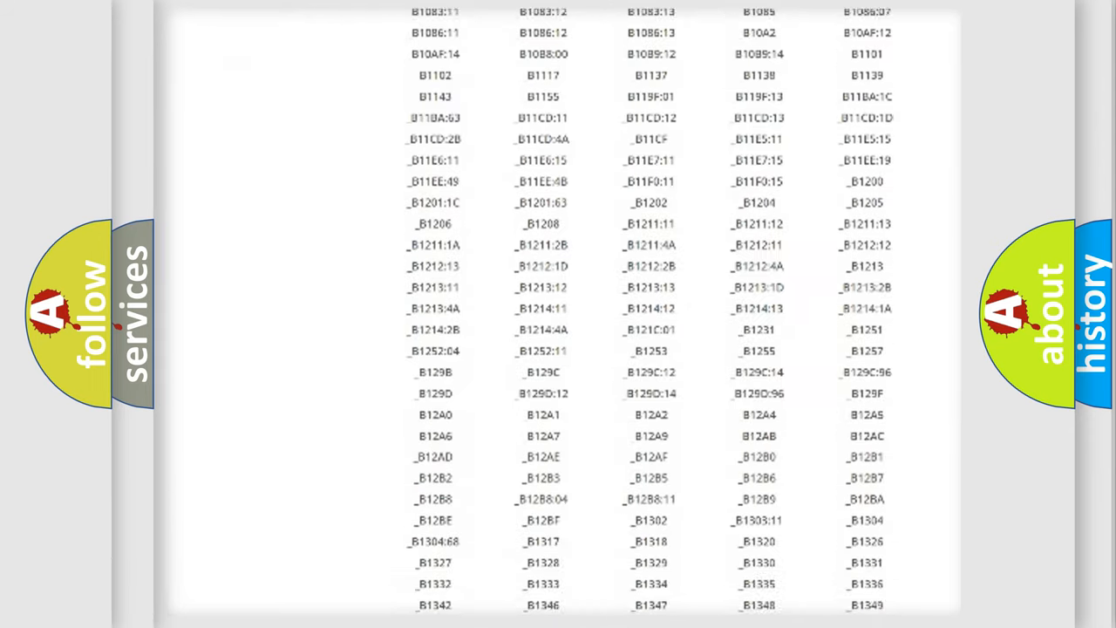
pyautogui.scroll(-3)
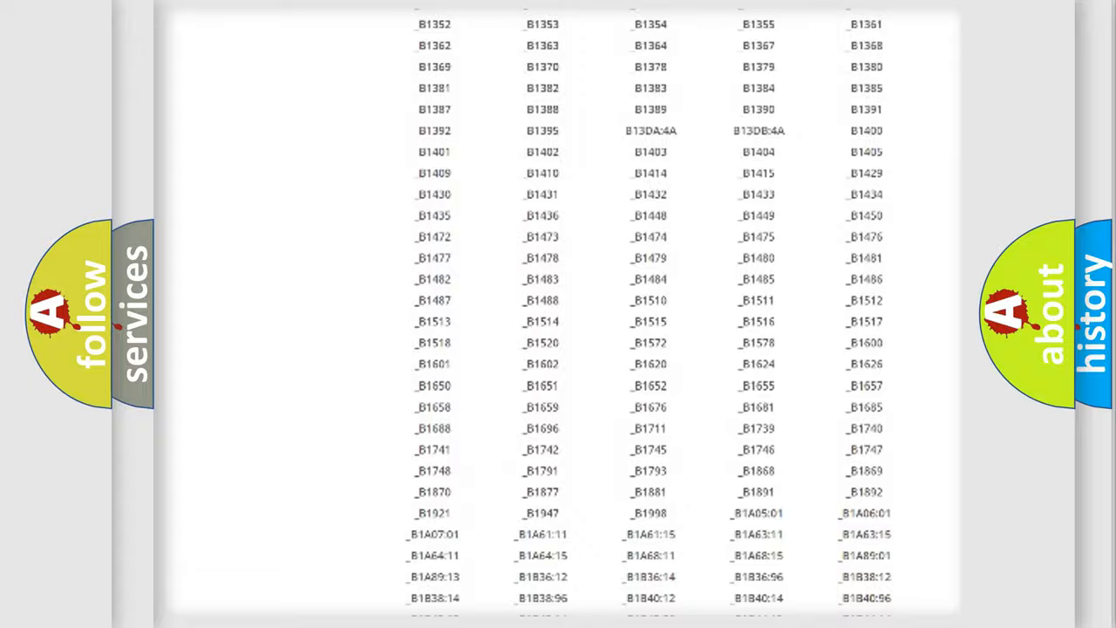